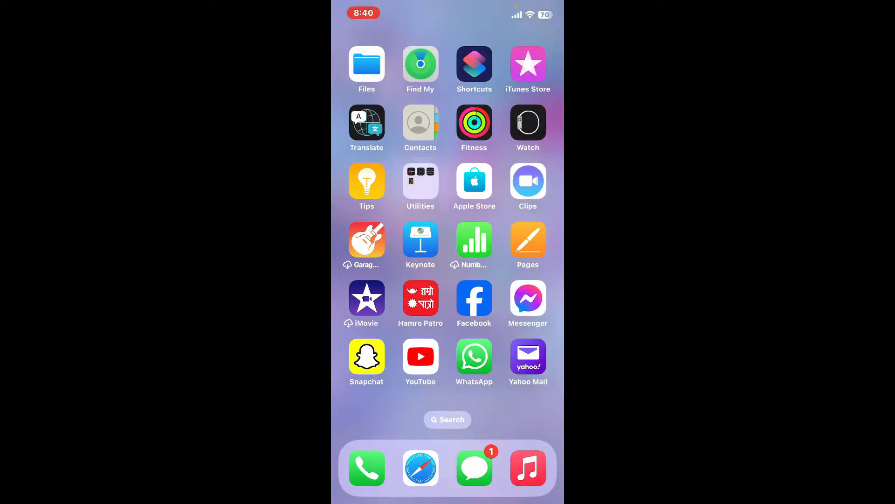
Launch Binance from the second home screen page and reach Account Info
{"action": "scroll", "scroll_direction": "left", "scroll_amount": 3}
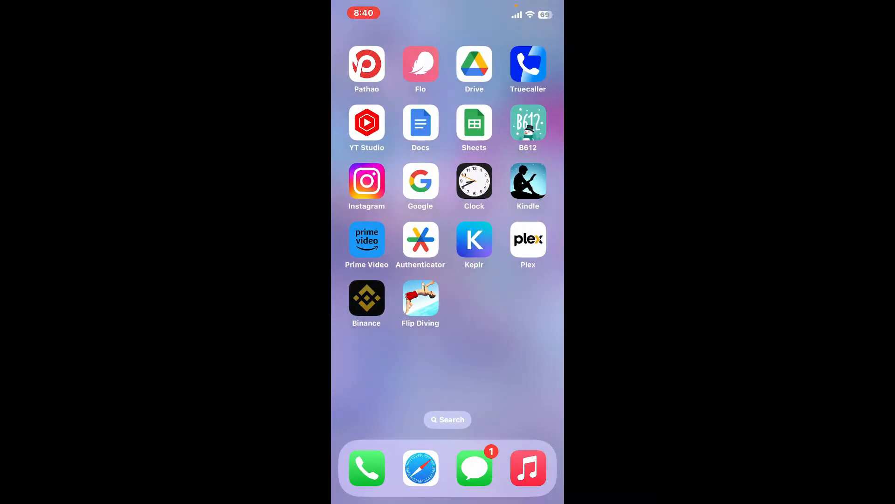
{"action": "left_click", "coordinate": [366, 295]}
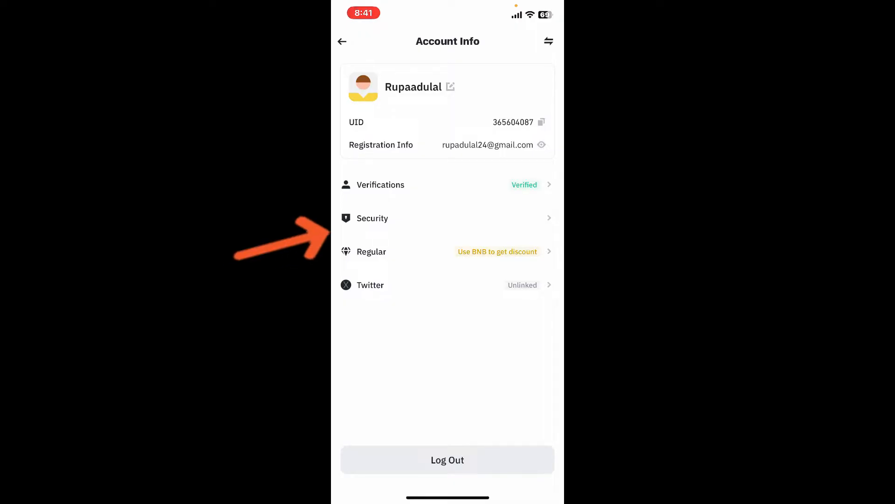
Go to Security's Authenticator App Verification and jump to BAuthenticator in the App Store
{"action": "left_click", "coordinate": [372, 218]}
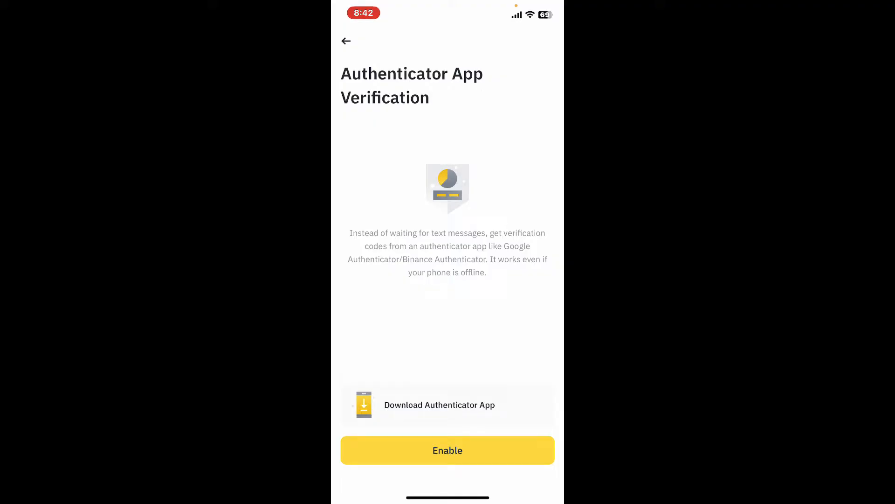
{"action": "left_click", "coordinate": [446, 404]}
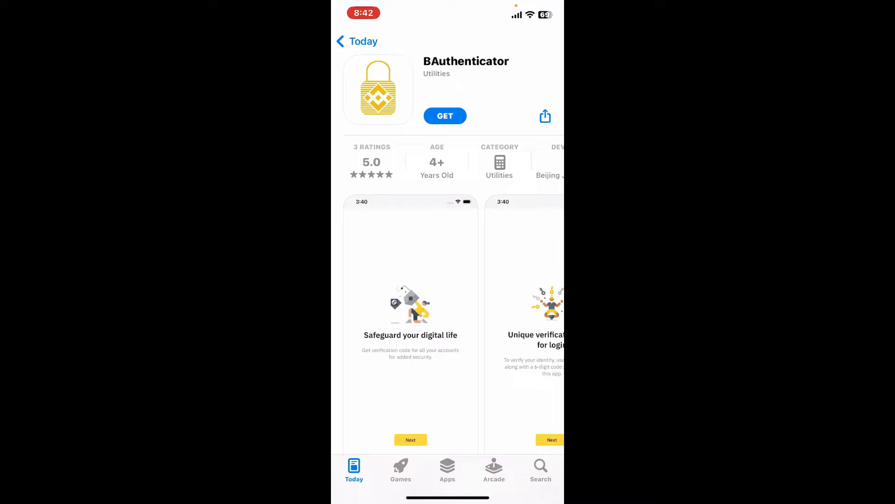
Install BAuthenticator, finish its Next and Get started intro, and return to Binance
{"action": "left_click", "coordinate": [445, 115]}
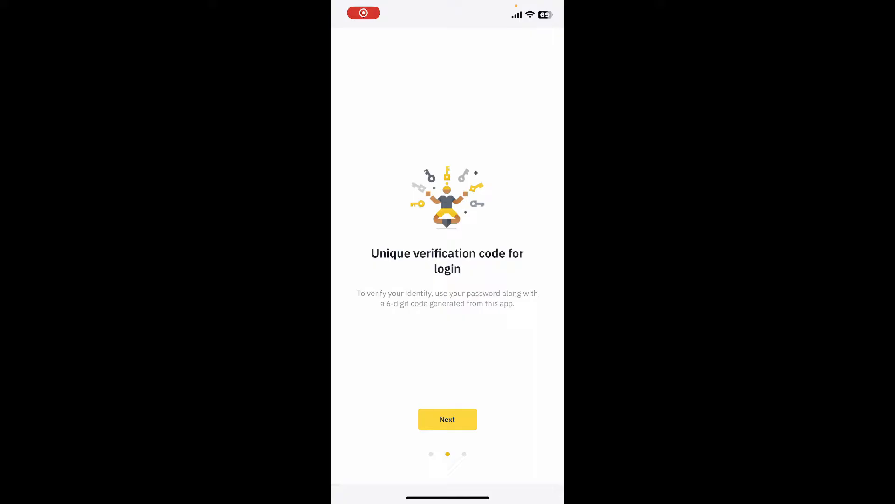
{"action": "left_click", "coordinate": [447, 419]}
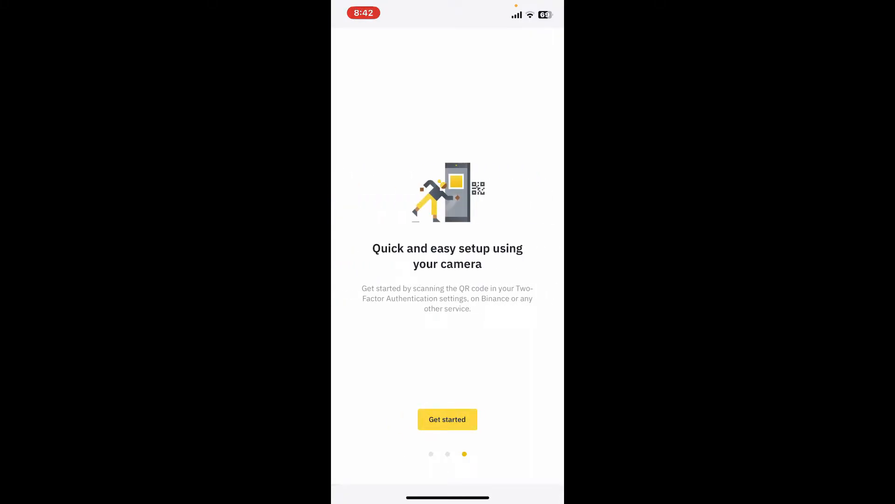
{"action": "left_click", "coordinate": [447, 419]}
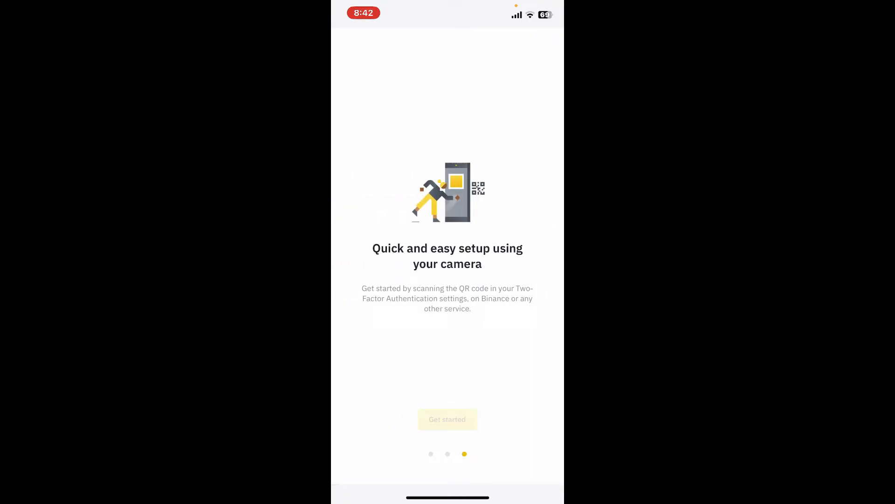
{"action": "left_click", "coordinate": [447, 418]}
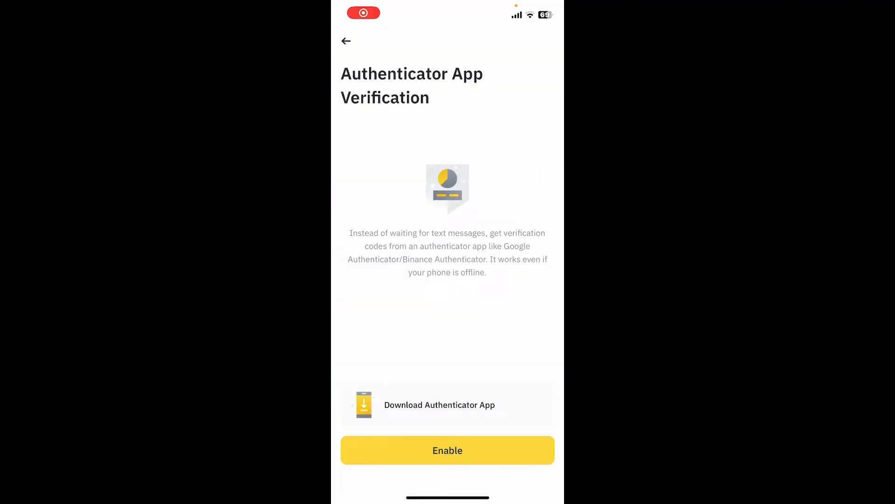
Enable authenticator verification and copy the emailed Binance code to reveal the 16-digit key
{"action": "left_click", "coordinate": [447, 450]}
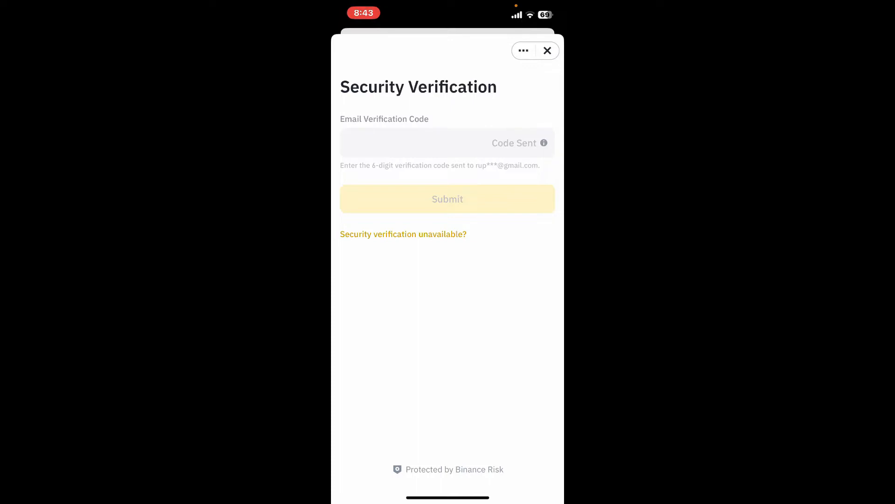
{"action": "left_click", "coordinate": [447, 143]}
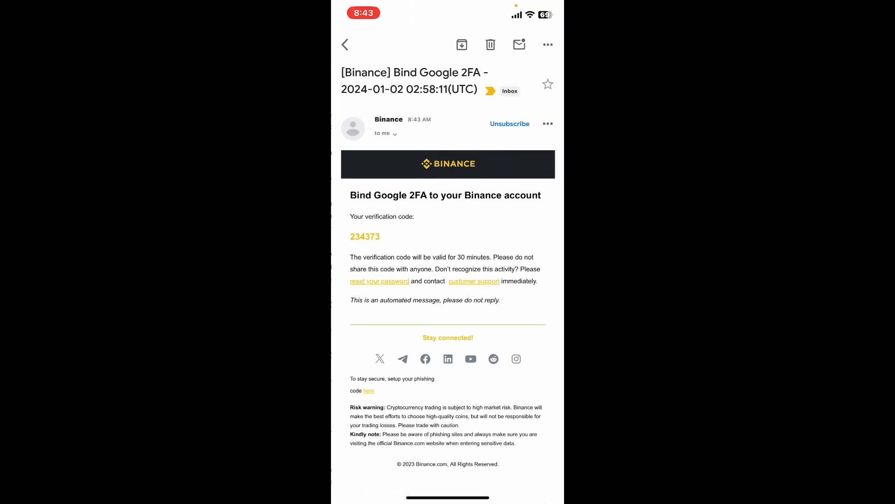
{"action": "double_click", "coordinate": [365, 236]}
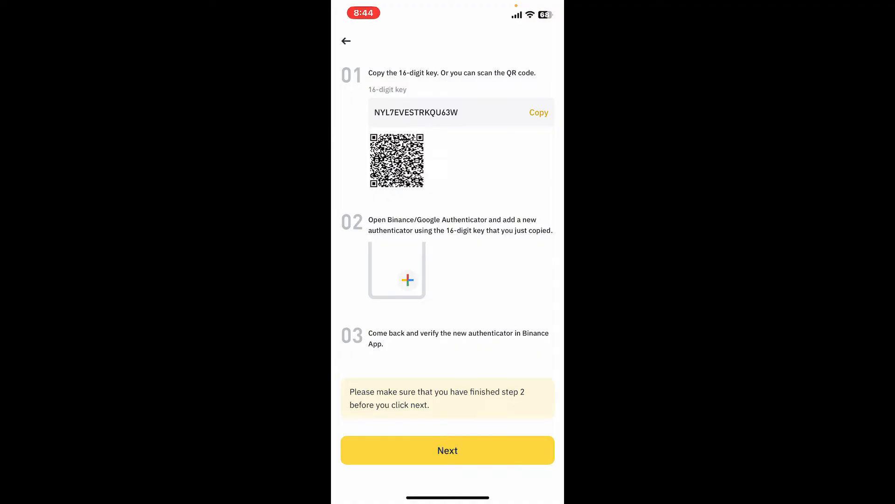
After a brief look at BAuthenticator's setup screen, copy Binance's 16-digit setup key
{"action": "left_click", "coordinate": [538, 112]}
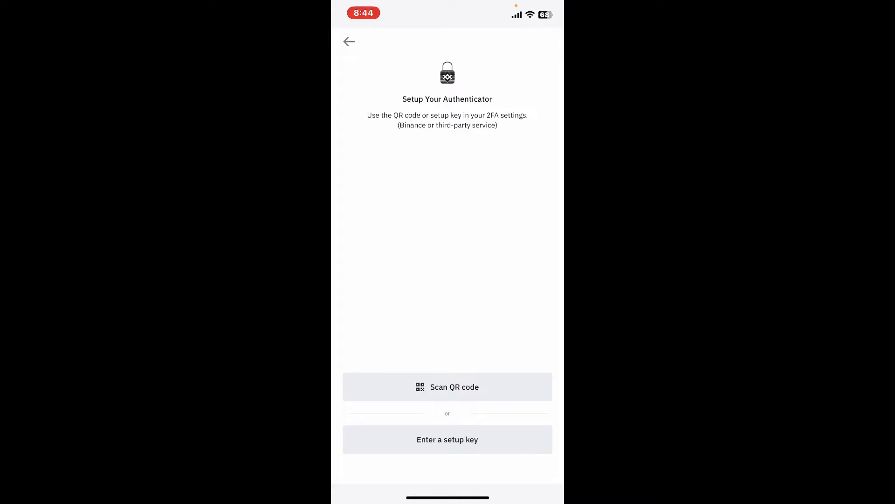
{"action": "left_click", "coordinate": [447, 439]}
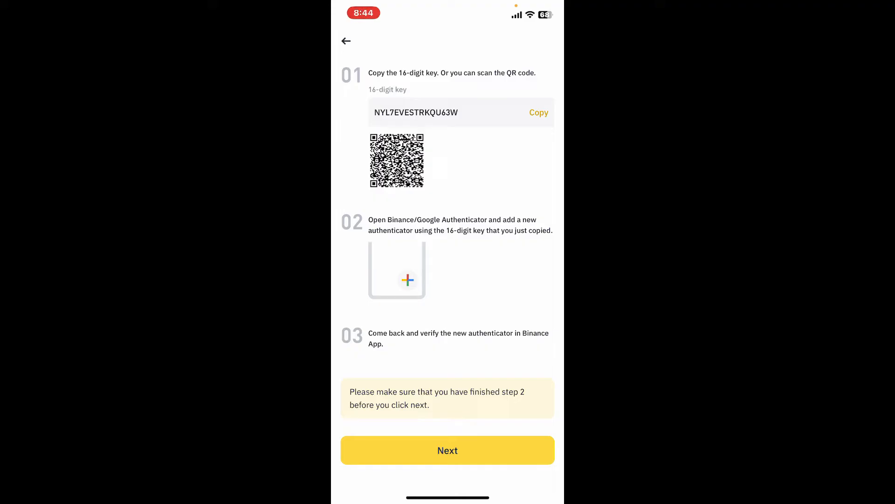
{"action": "left_click", "coordinate": [537, 113]}
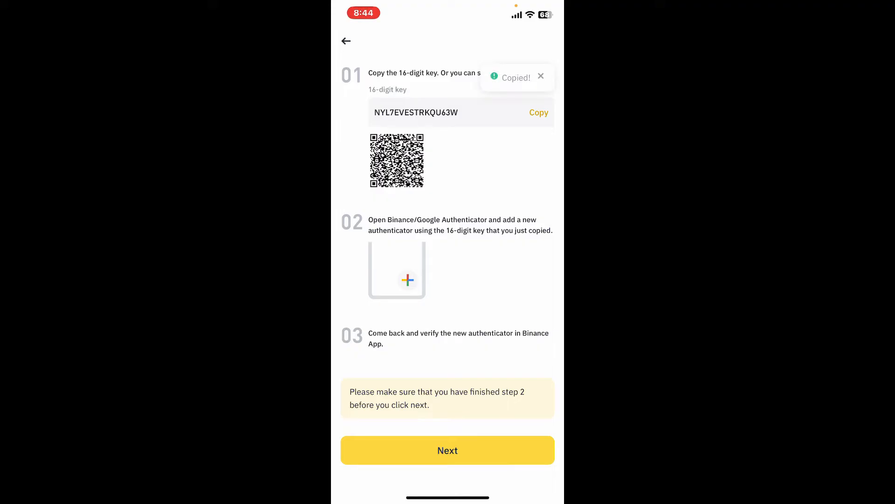
Add a Binance.com entry in BAuthenticator by pasting the 16-digit key and saving it
{"action": "left_click", "coordinate": [407, 269]}
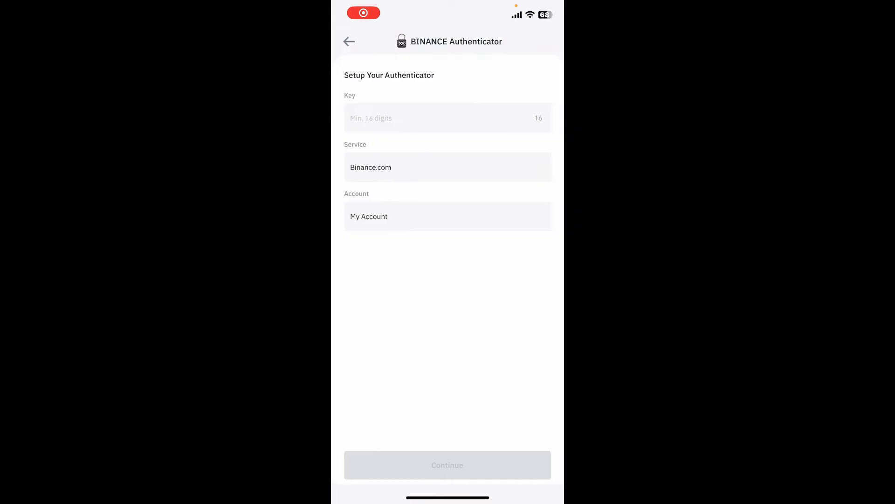
{"action": "left_click", "coordinate": [447, 118]}
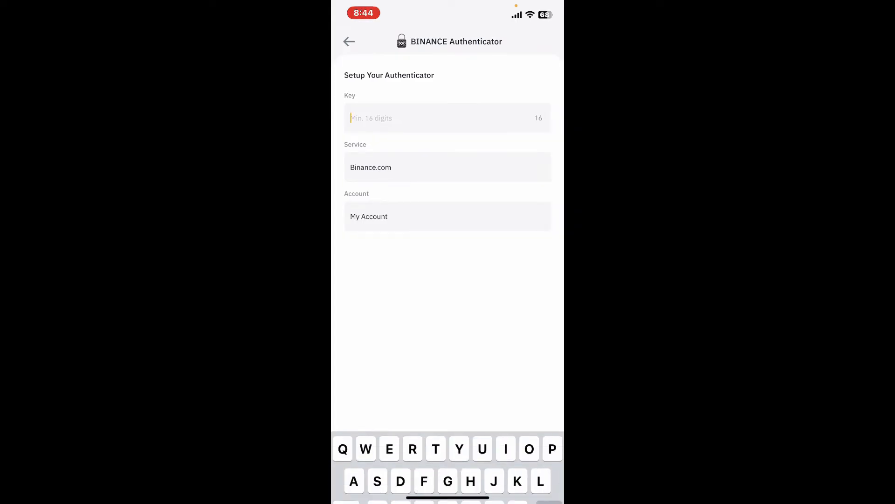
{"action": "left_click", "coordinate": [447, 117]}
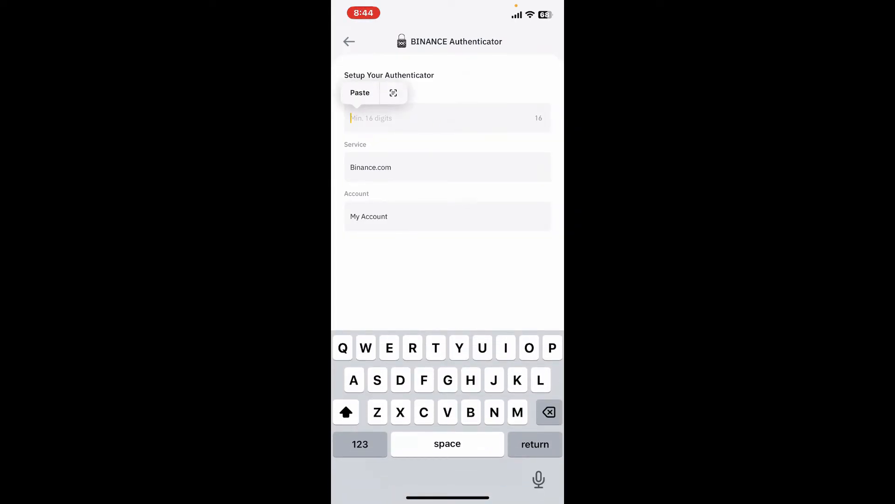
{"action": "left_click", "coordinate": [360, 92]}
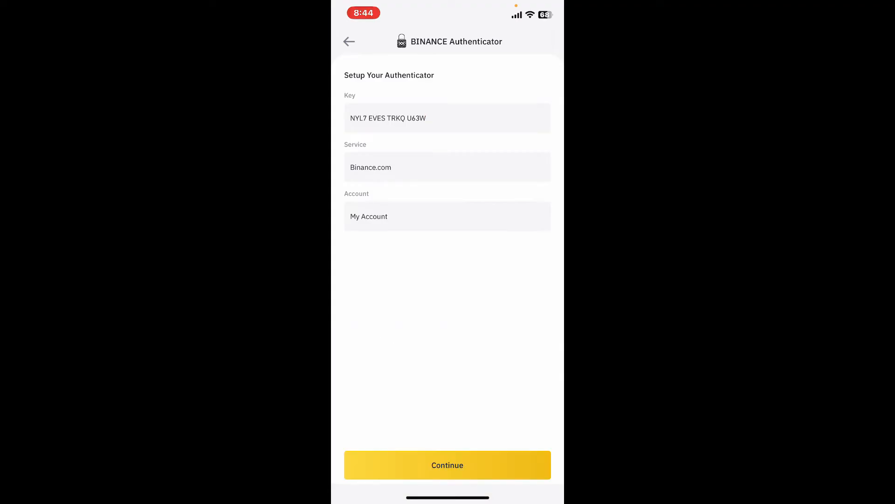
{"action": "left_click", "coordinate": [447, 464]}
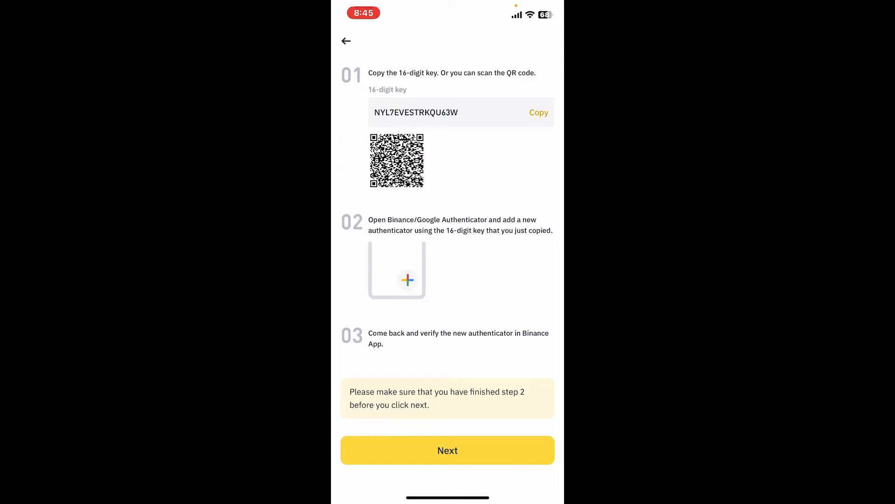
Submit the authenticator code so Security shows Authenticator App checked, then return to Account Info
{"action": "left_click", "coordinate": [447, 449]}
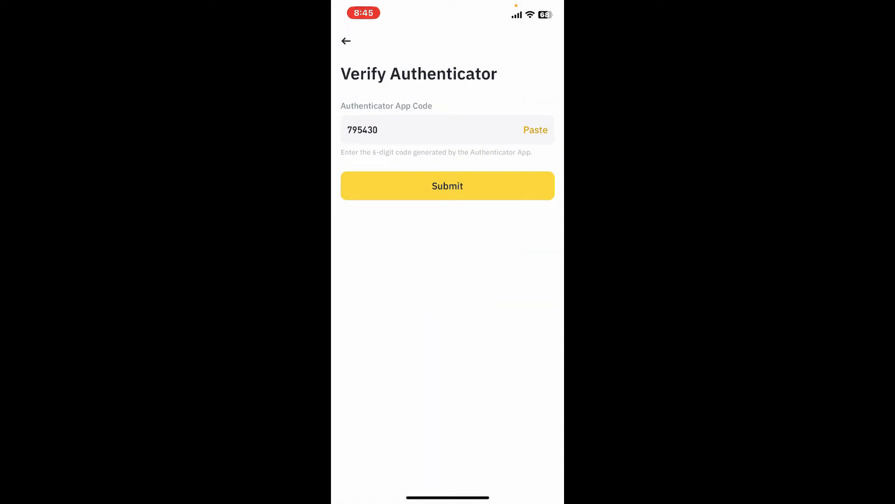
{"action": "left_click", "coordinate": [447, 186]}
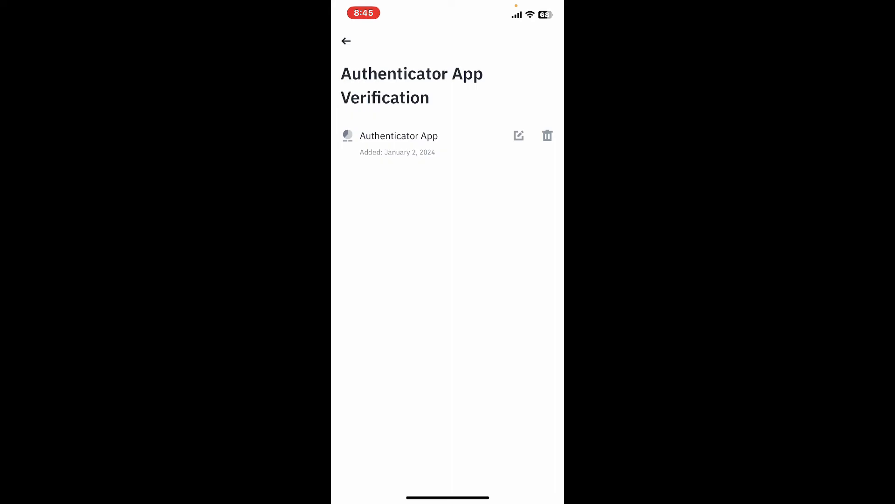
{"action": "left_click", "coordinate": [346, 40]}
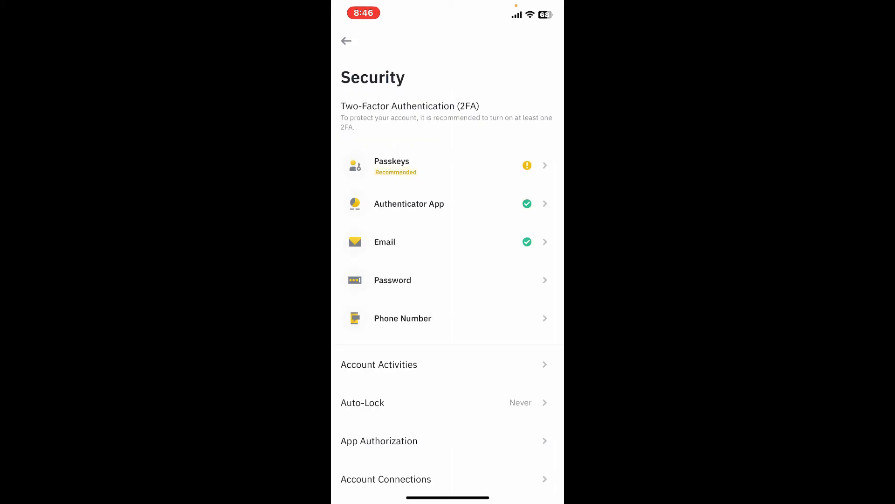
{"action": "left_click", "coordinate": [346, 41]}
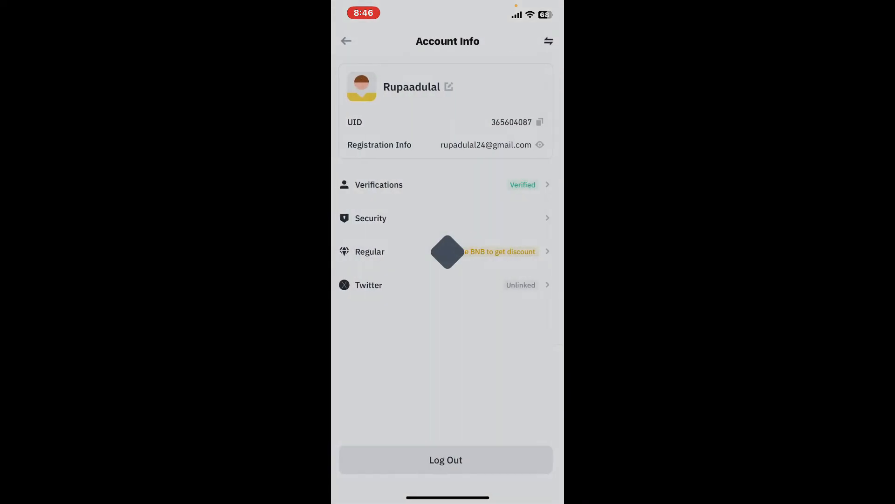